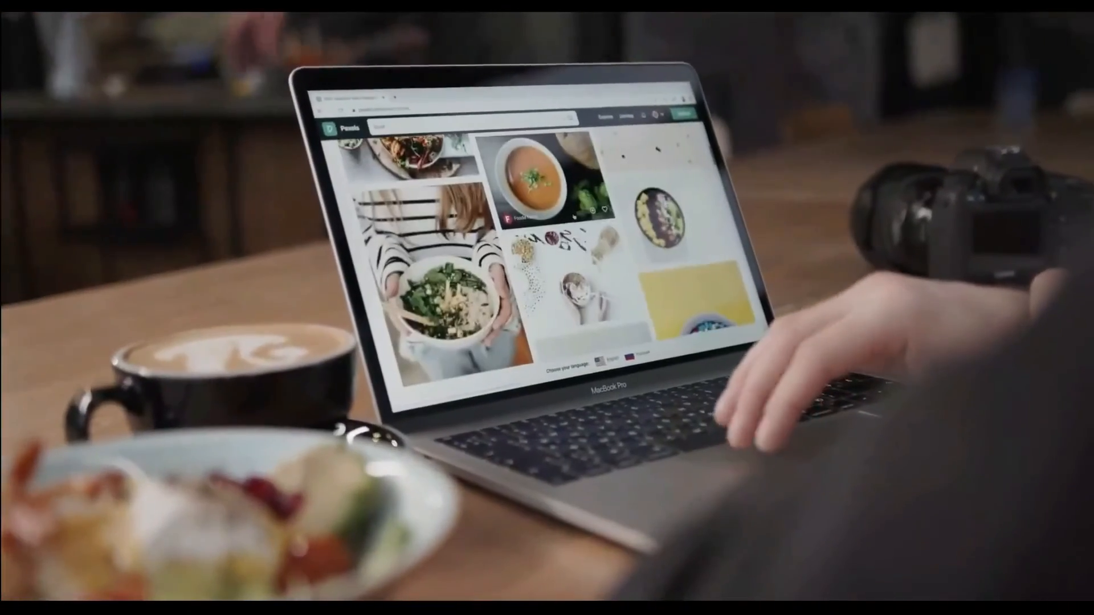
pyautogui.scroll(-3)
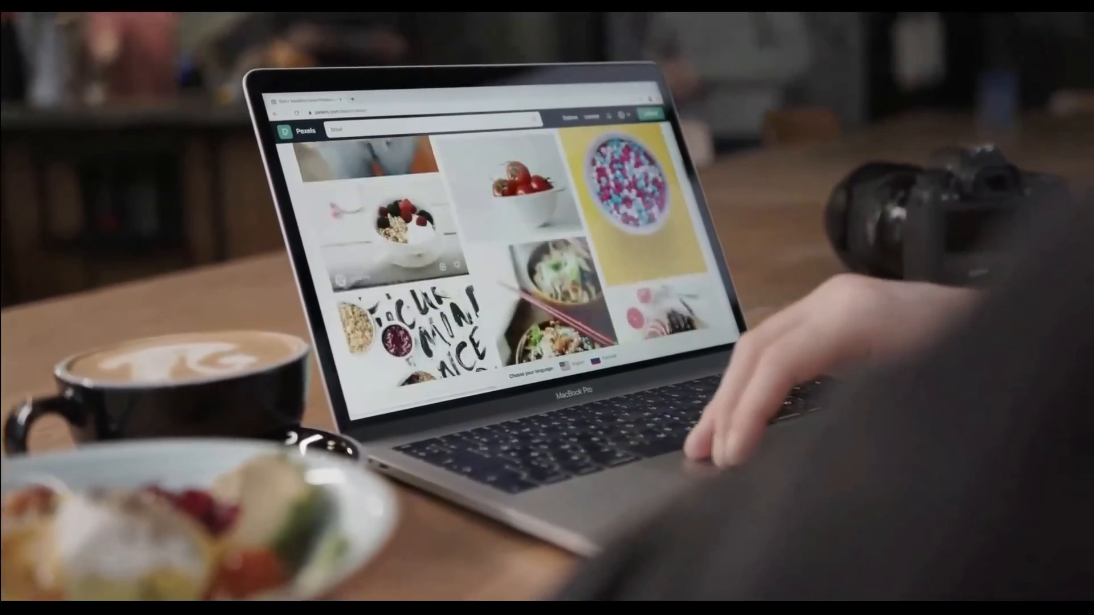
pyautogui.click(554, 293)
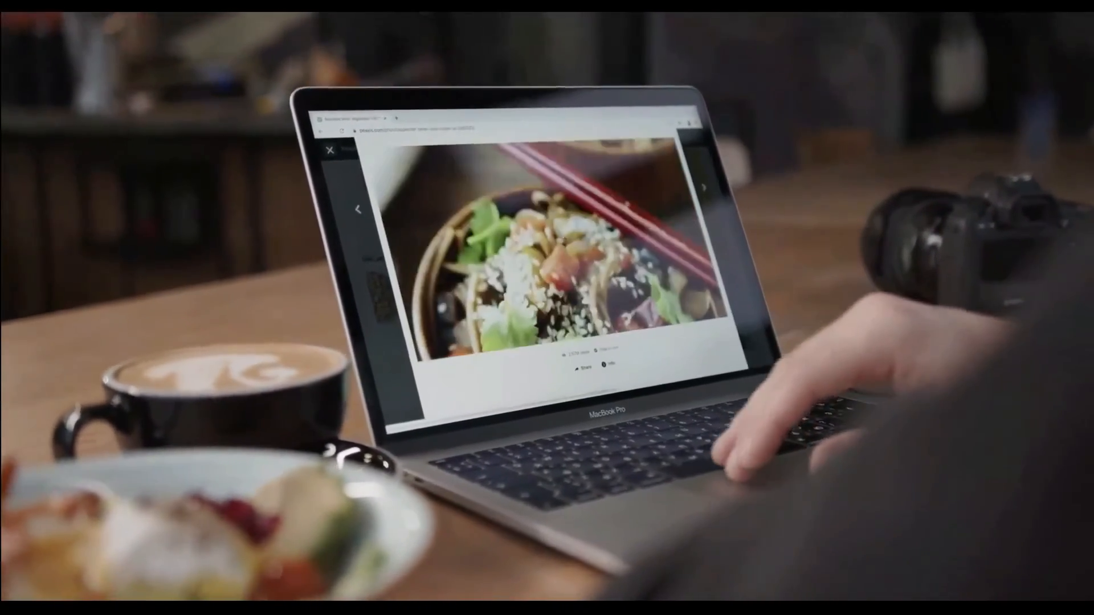
pyautogui.click(331, 150)
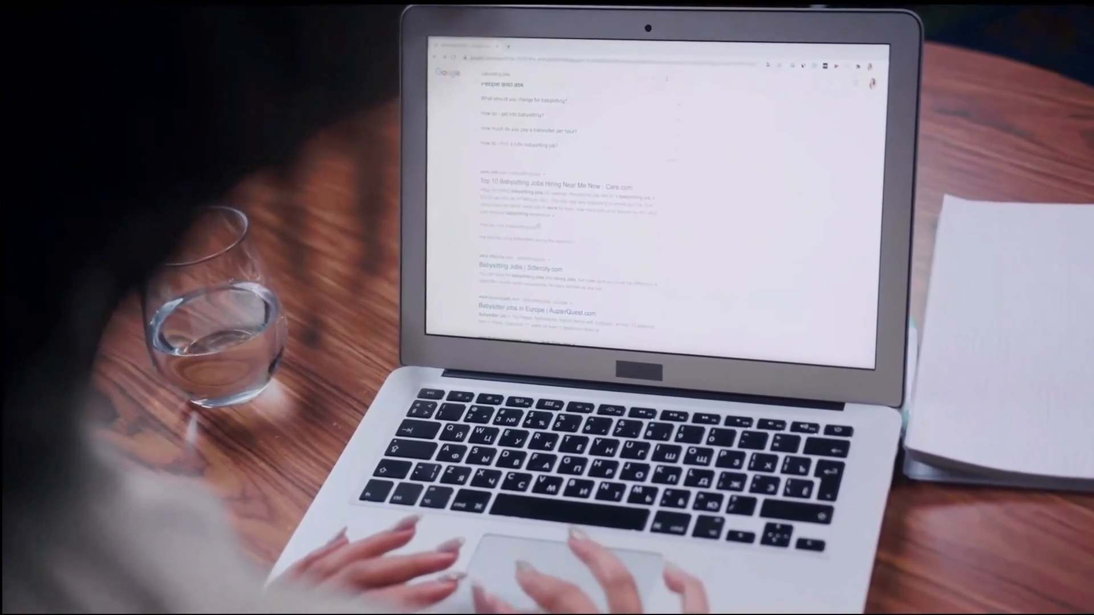
pyautogui.scroll(-3)
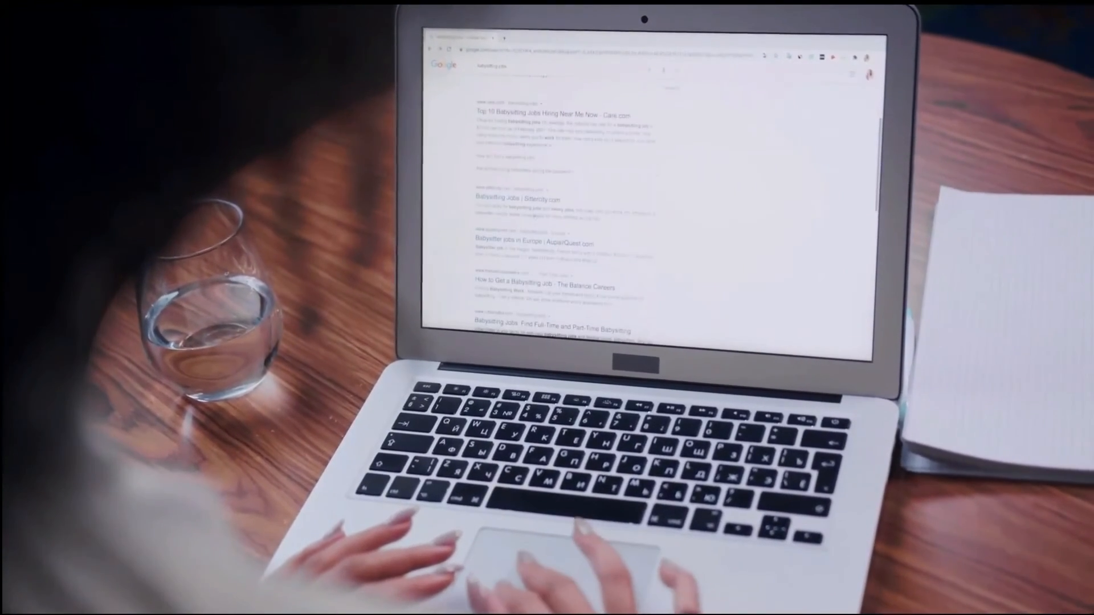